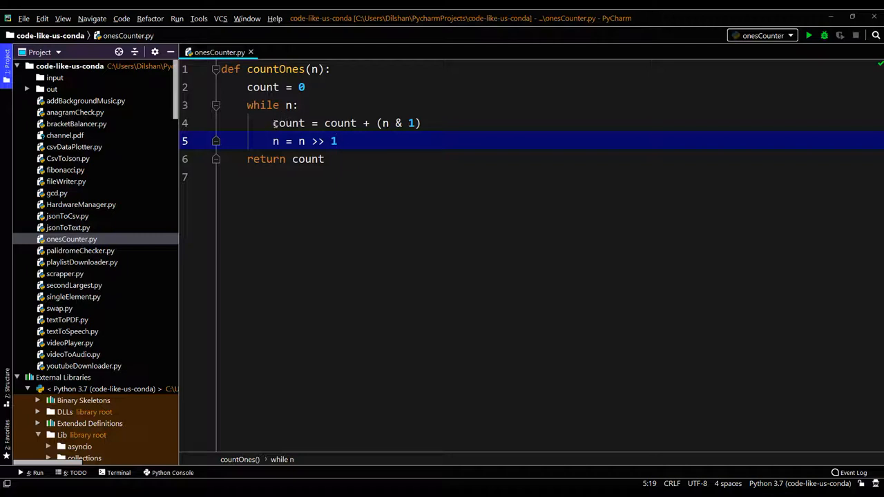
mouse_move(373, 123)
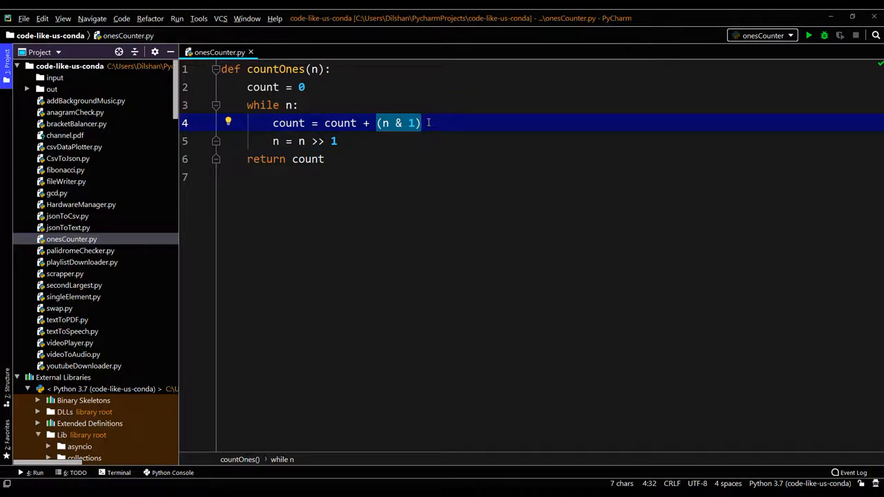
- Place the cursor below the countOnes return statement to start new blank lines
click(300, 177)
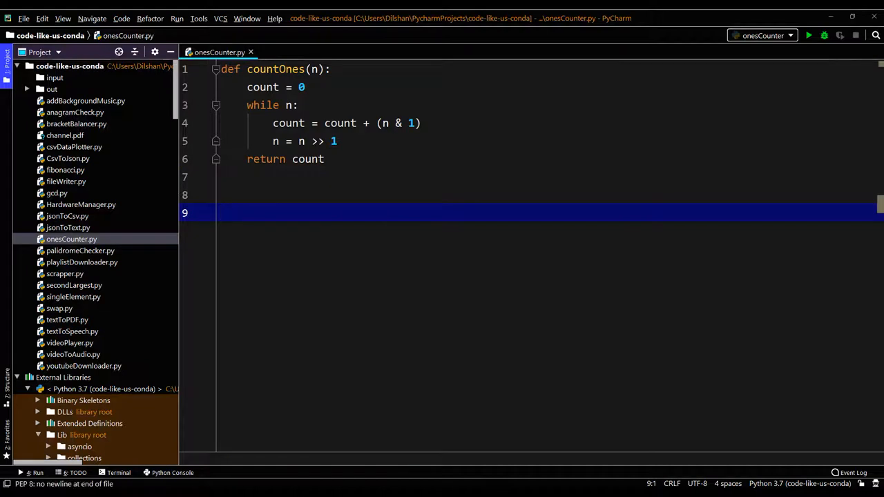
- Type scratch notes '12,' and '1100 & 1' below countOnes
text(12,)
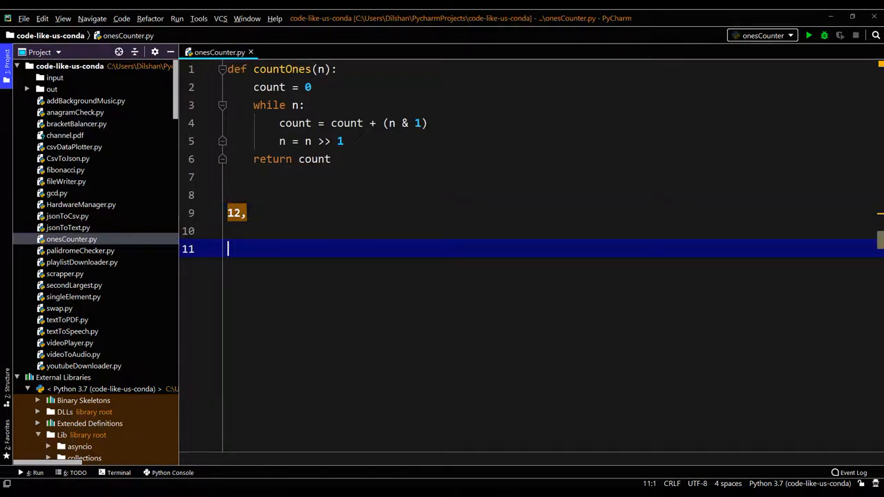
text(1)
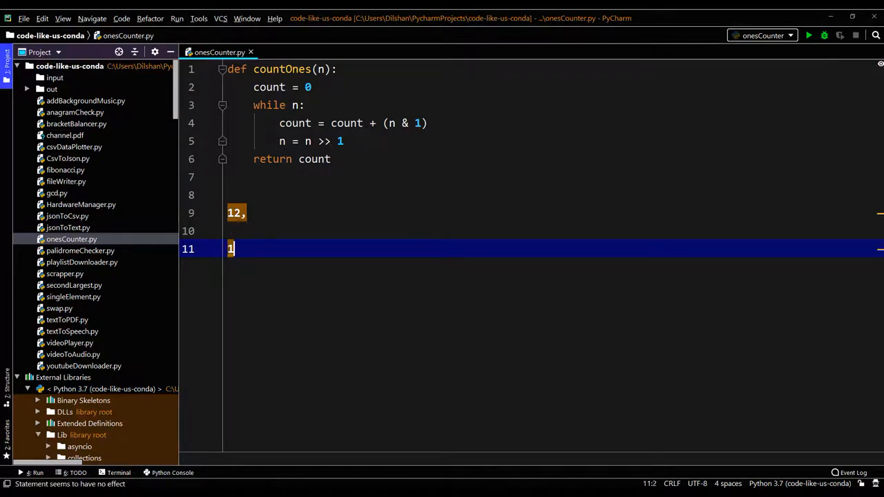
text(1 0)
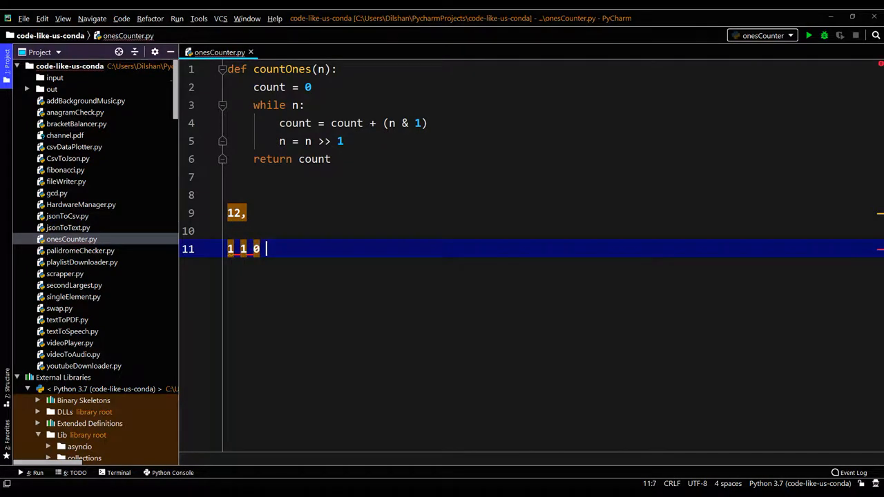
text(0)
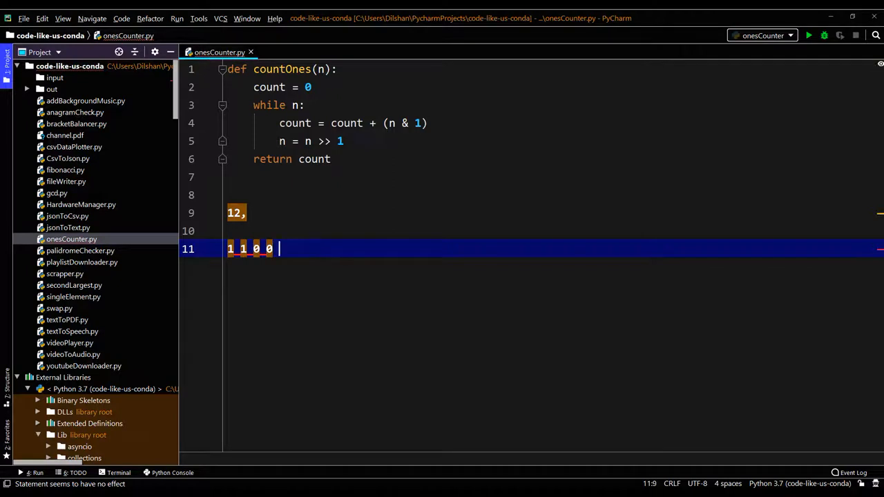
text(& 1)
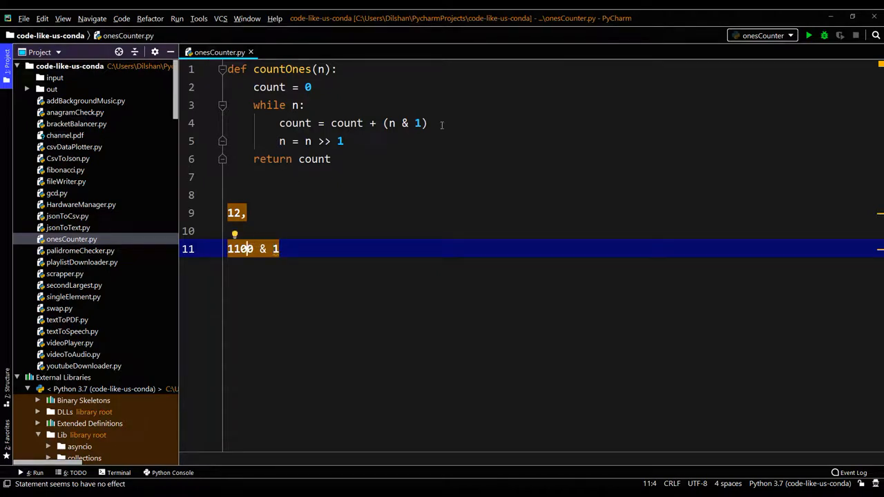
mouse_move(391, 135)
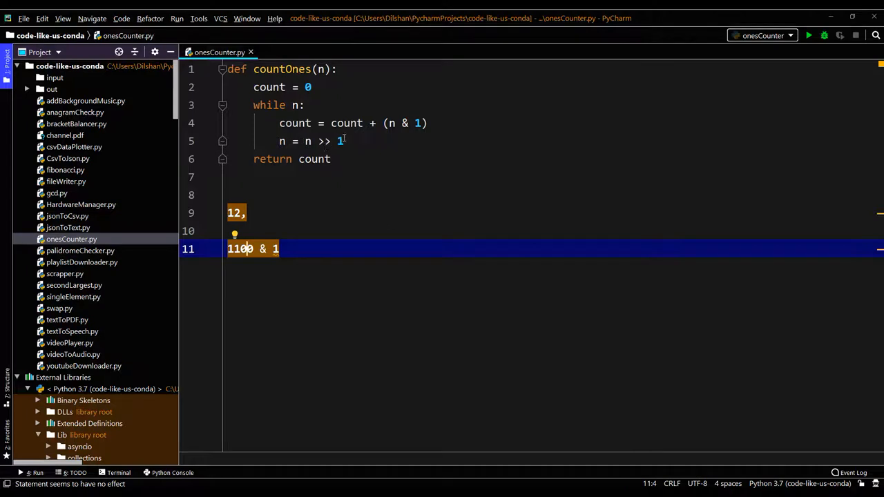
click(281, 248)
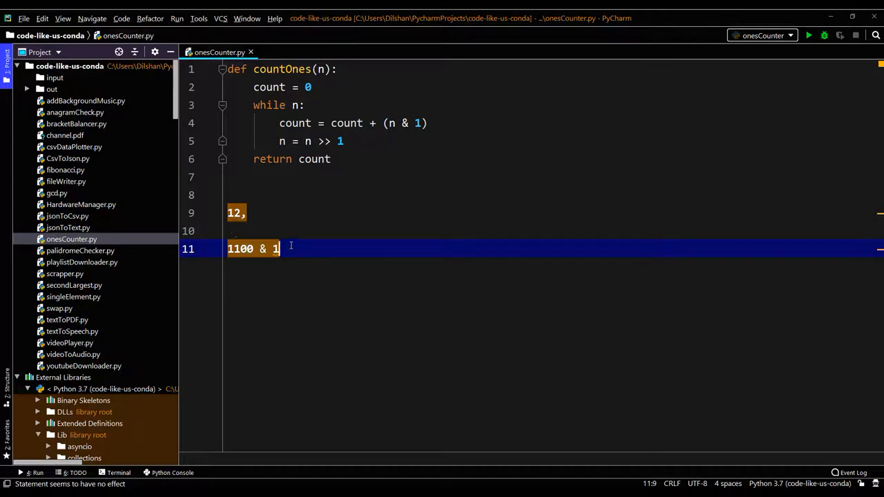
- Add the right-shifted example lines 110 & 1 and 11 & 1
key(Enter)
text(1100 & 1)
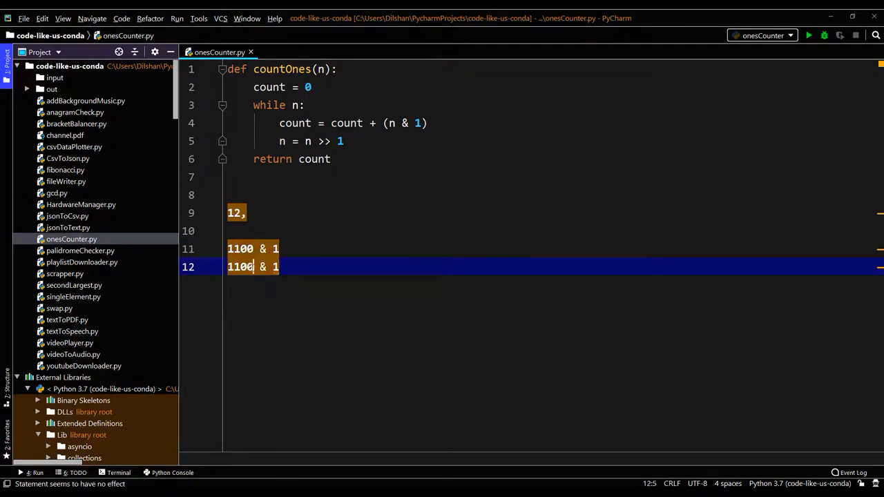
key(Backspace)
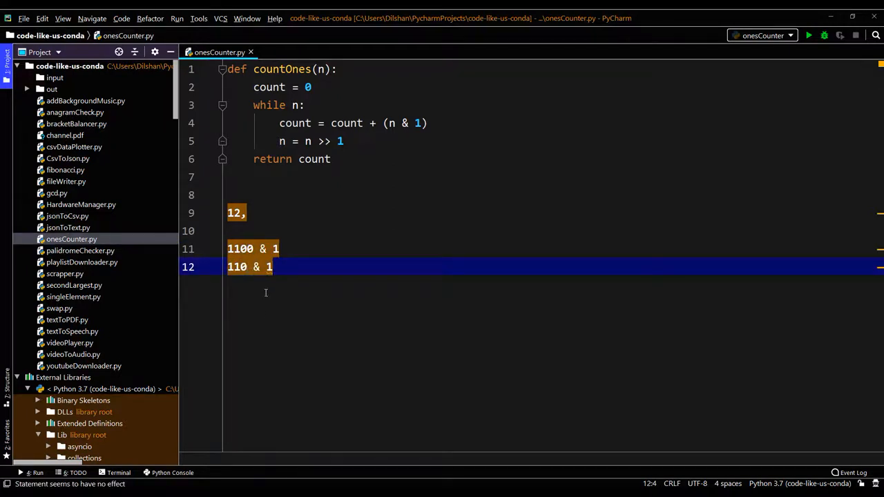
mouse_move(267, 283)
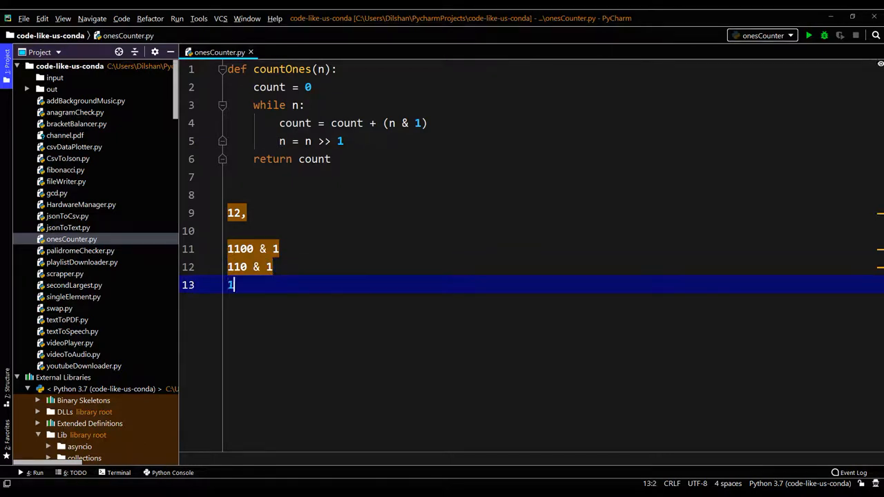
text(1)
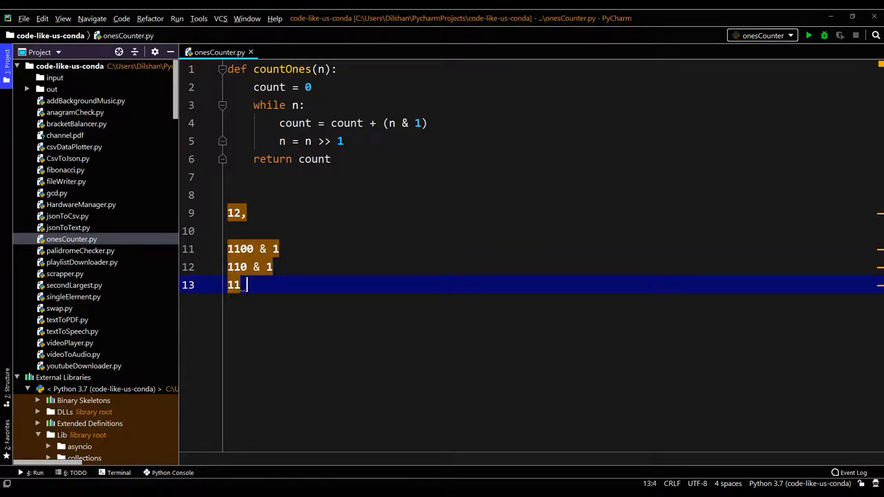
text(&)
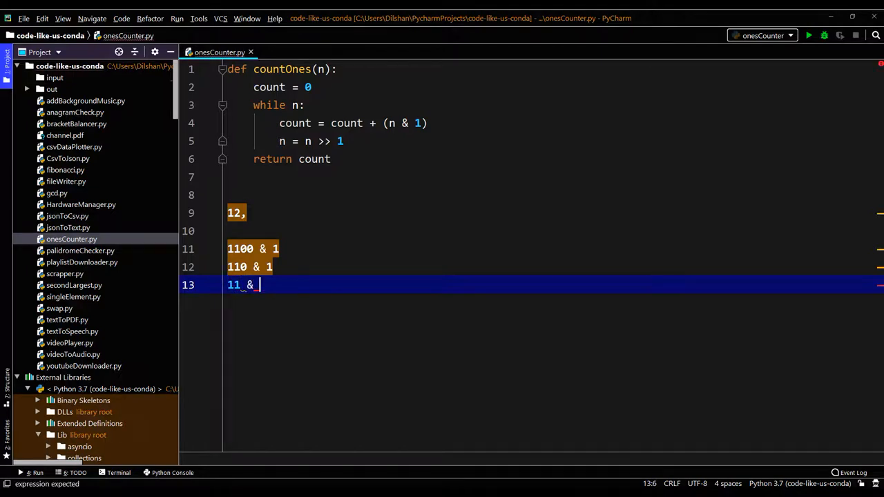
text(1)
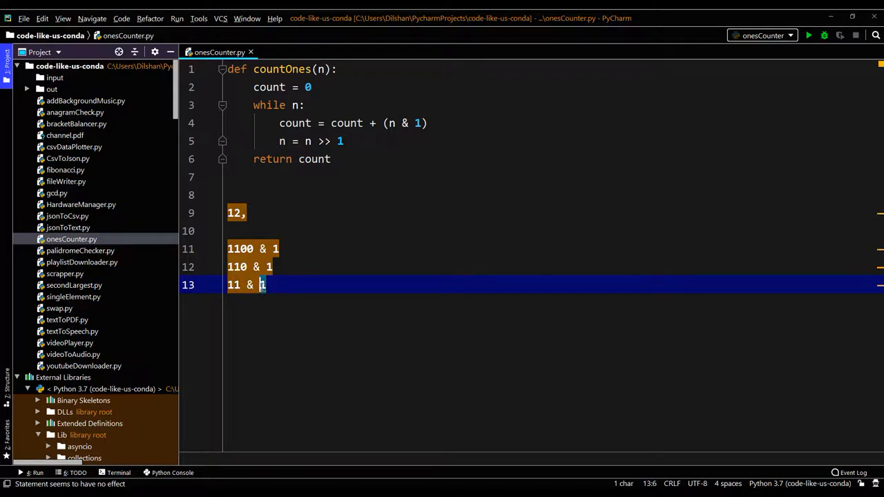
- Add the final shifted example line 1 & 1 below 11 & 1
click(387, 123)
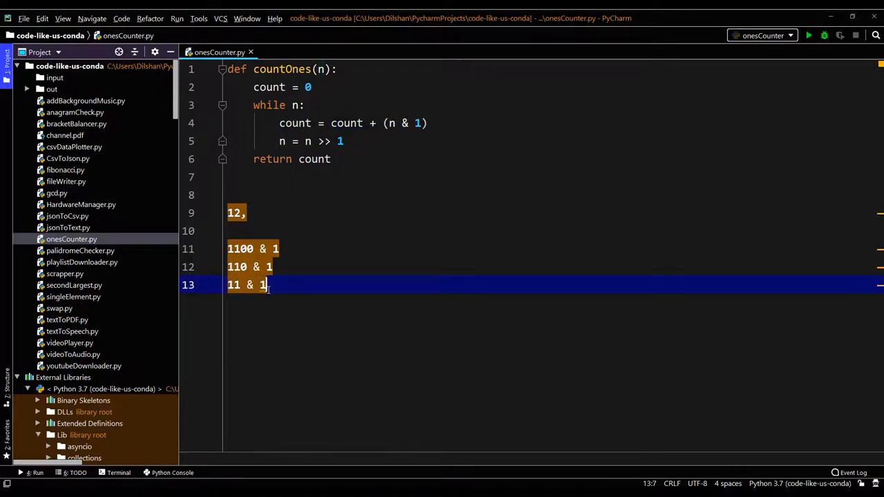
key(Enter)
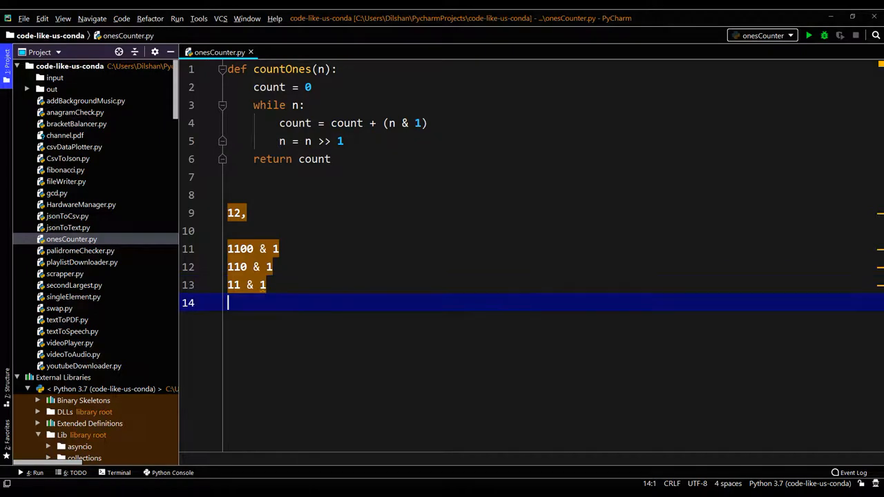
text(1)
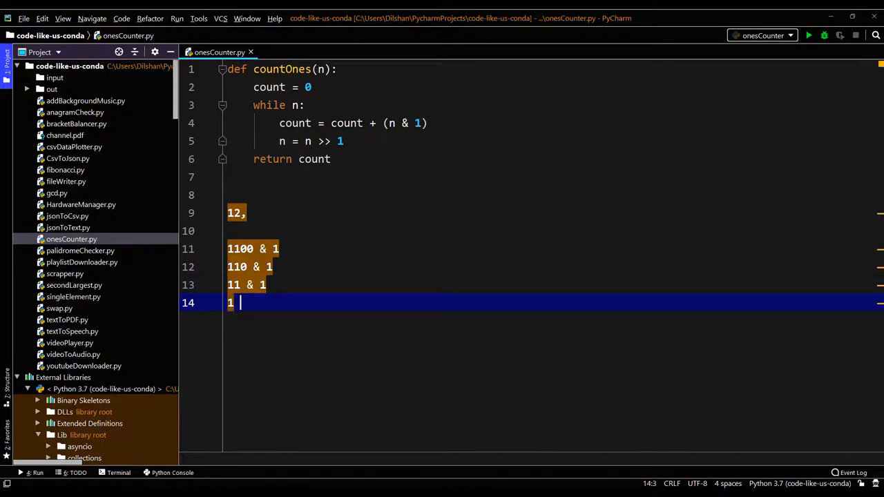
text(&)
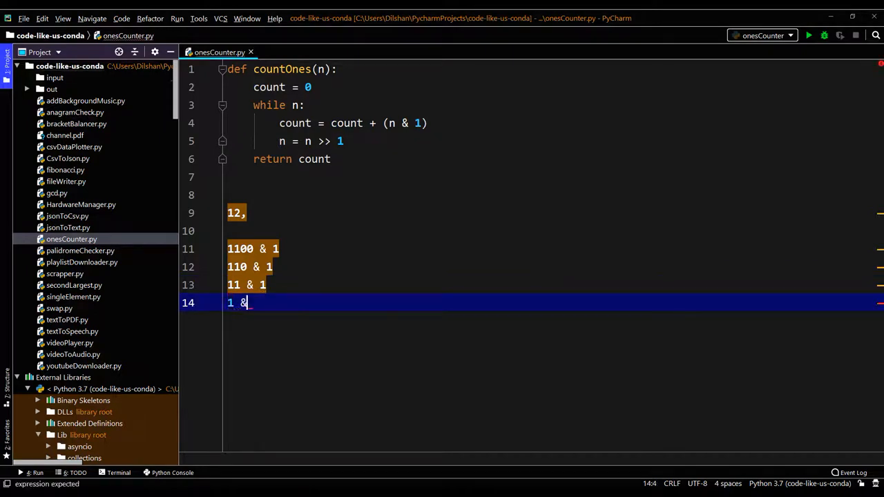
text(1)
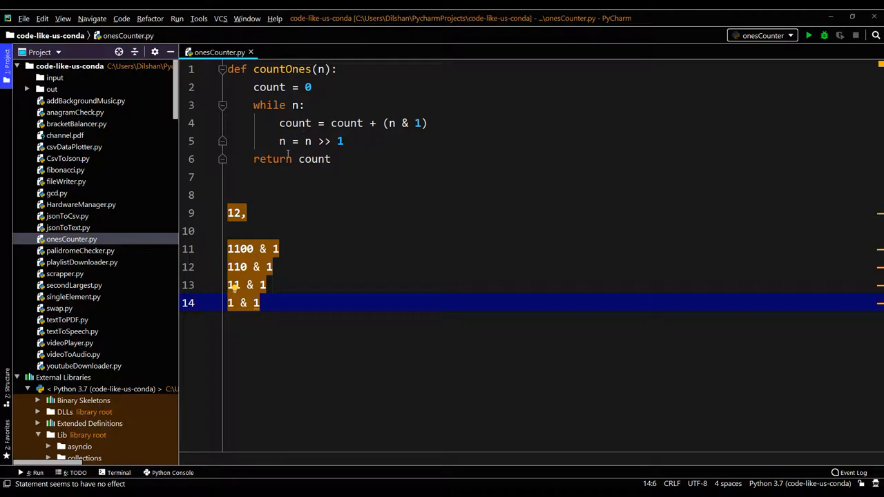
mouse_move(288, 194)
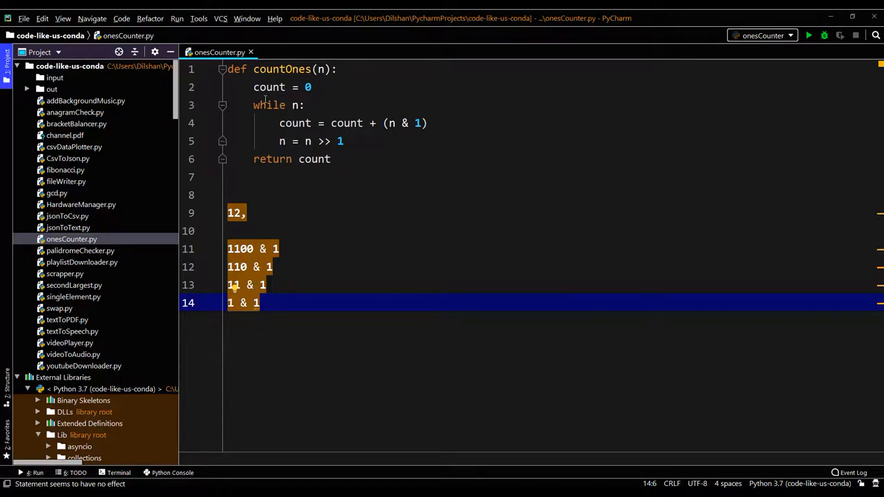
mouse_move(309, 177)
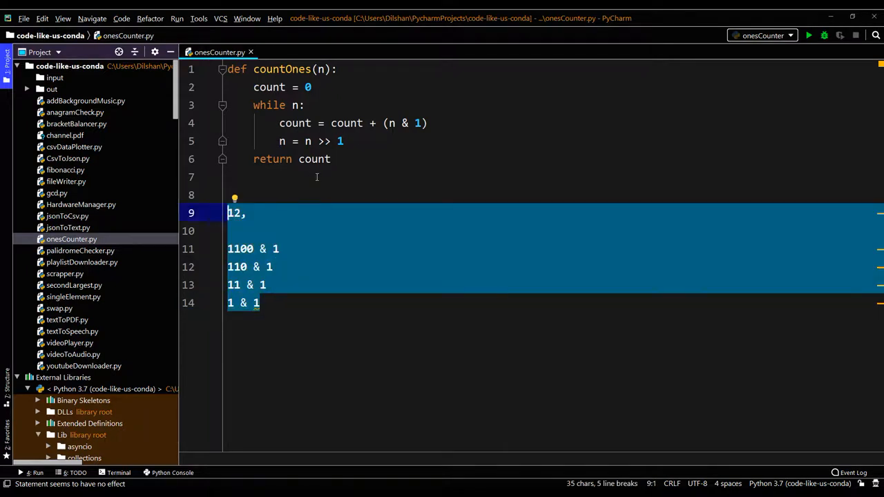
- Delete the selected 1100/110/11/1 scratch lines below countOnes
key(Delete)
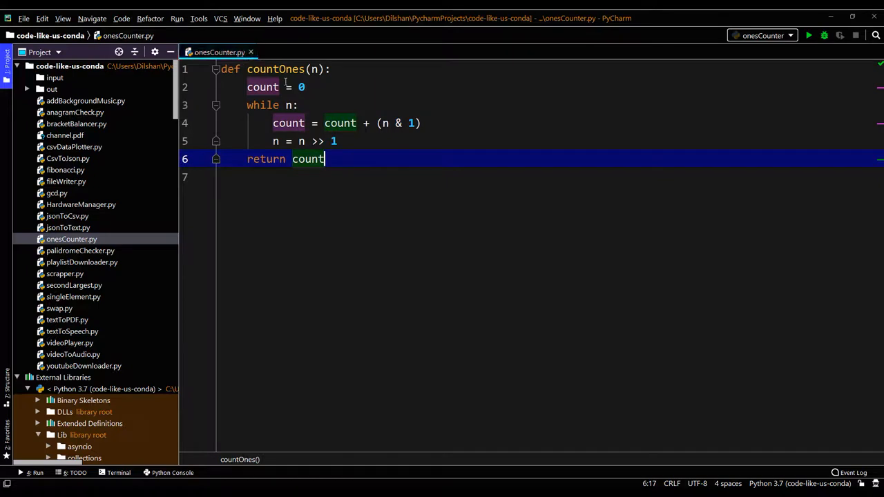
mouse_move(385, 162)
text(p)
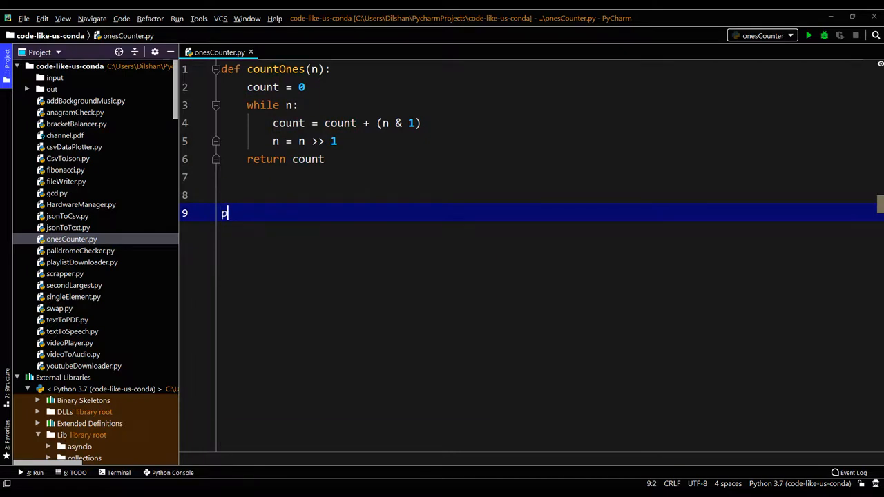
- Add print(countOnes(...)) calls for 7, 34 and 1000 using autocomplete
text(rint(c)
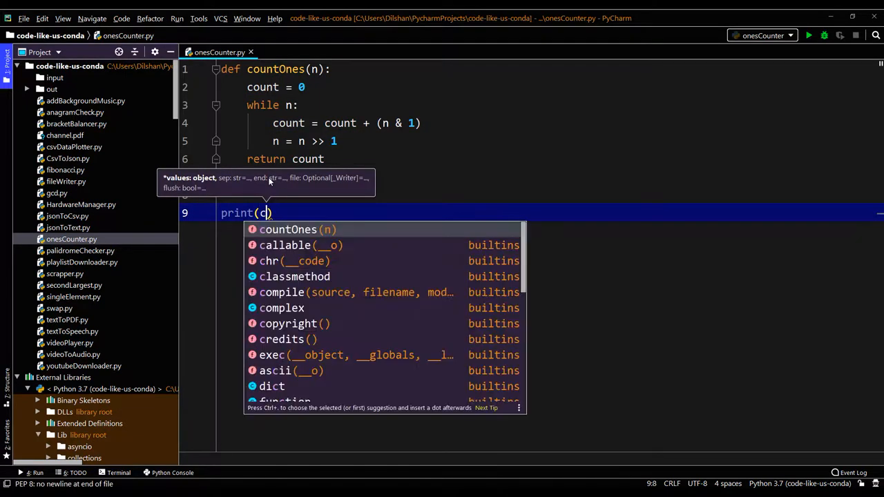
click(288, 229)
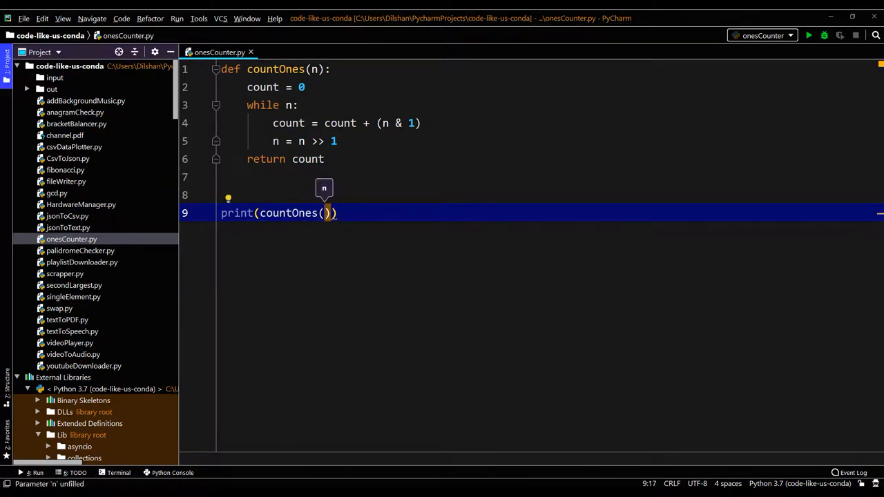
text(7)
text(print(countOnes(1)))
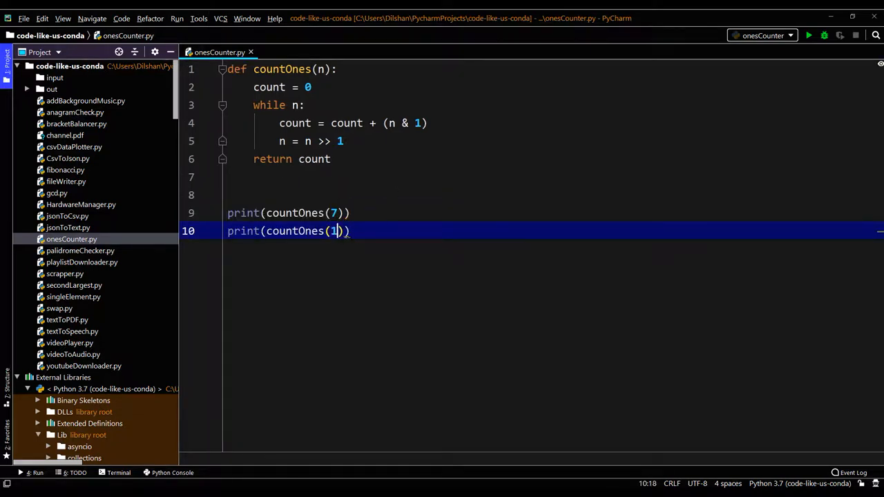
key(BackSpace)
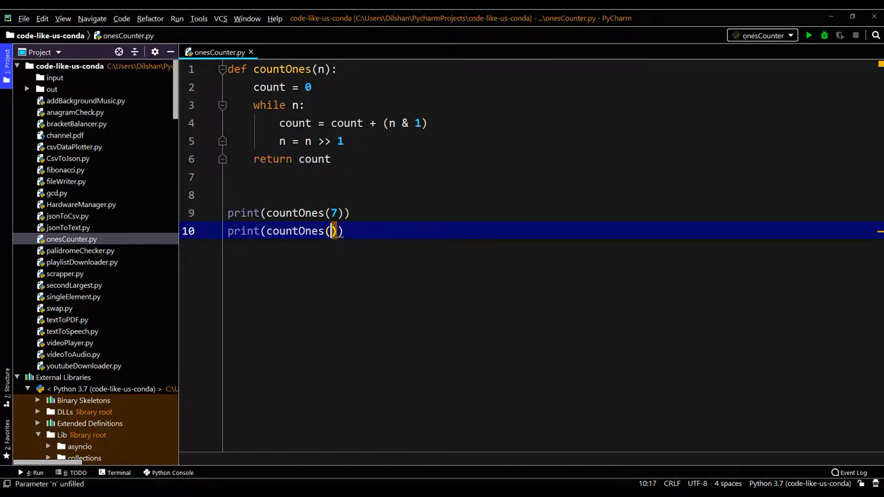
text(34)
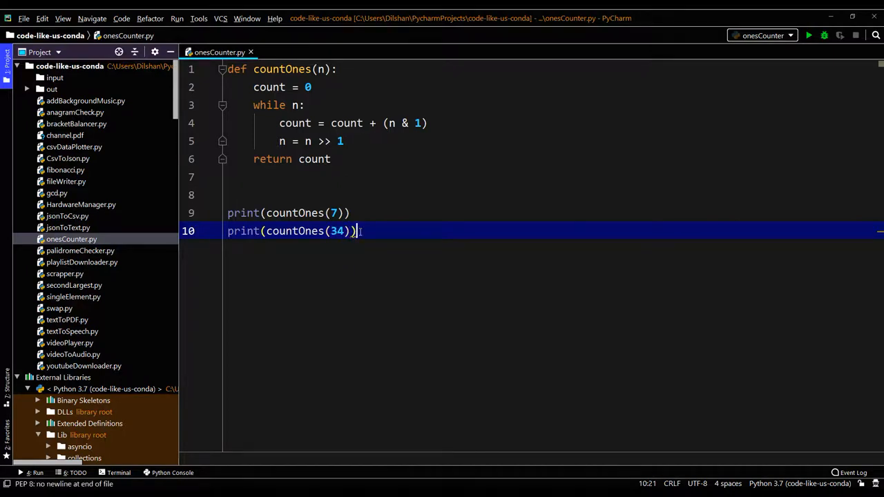
text(print(countOnes(7)))
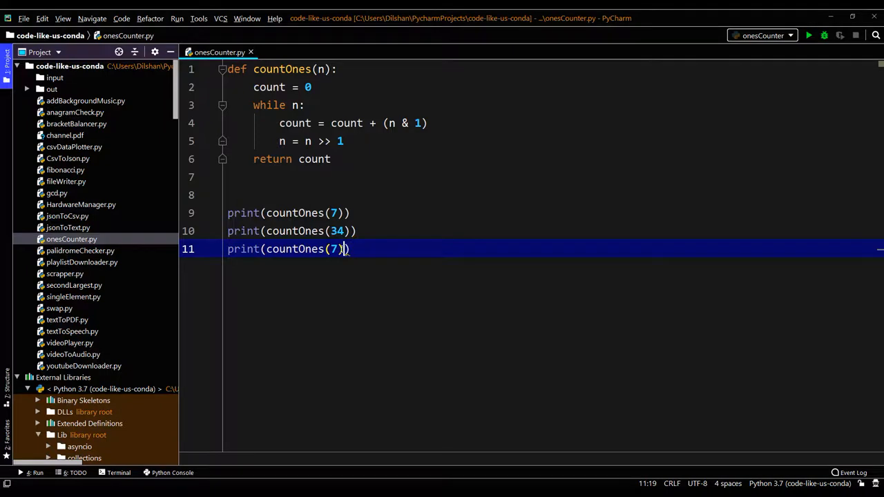
text(1000)
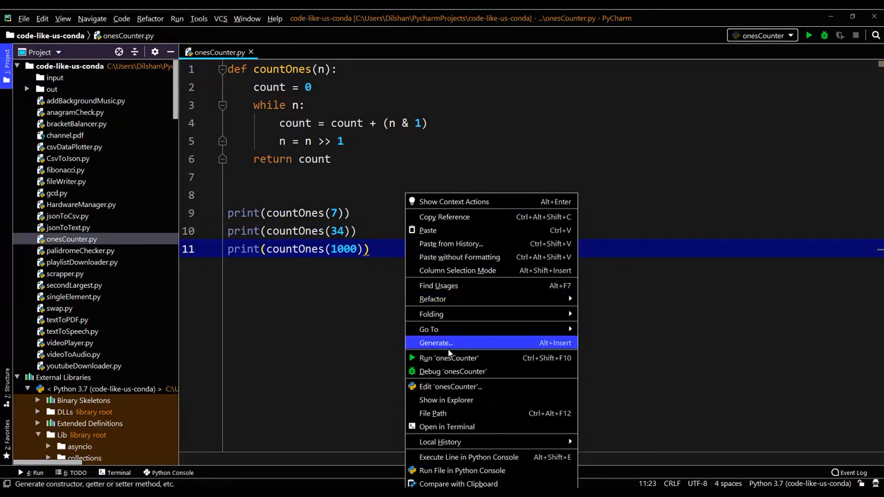
click(447, 357)
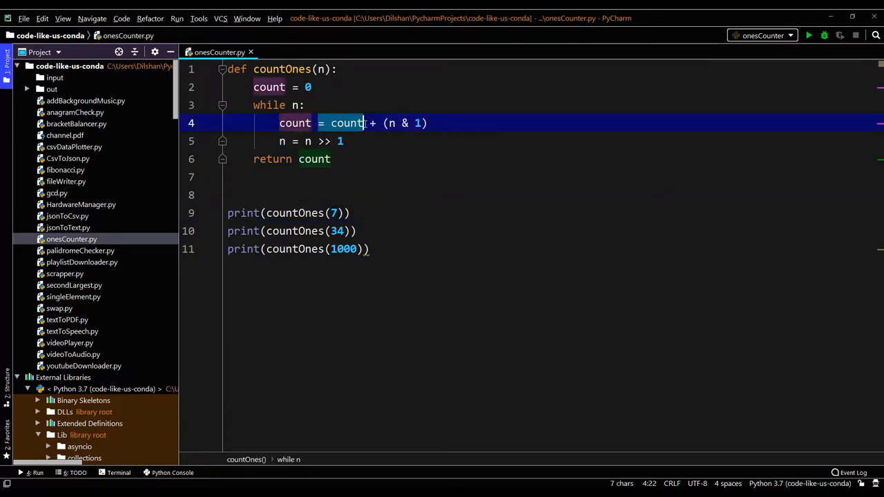
- Rewrite the loop updates as count += (n & 1) and n >>= 1
text(+)
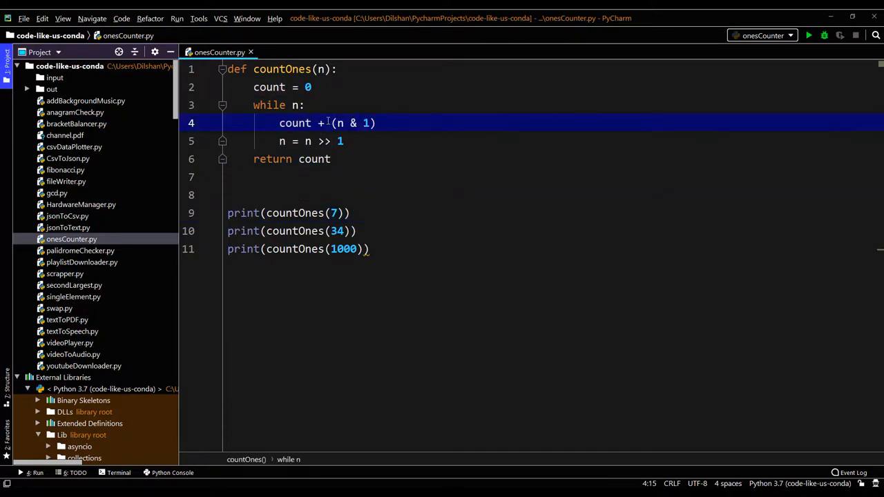
text(=)
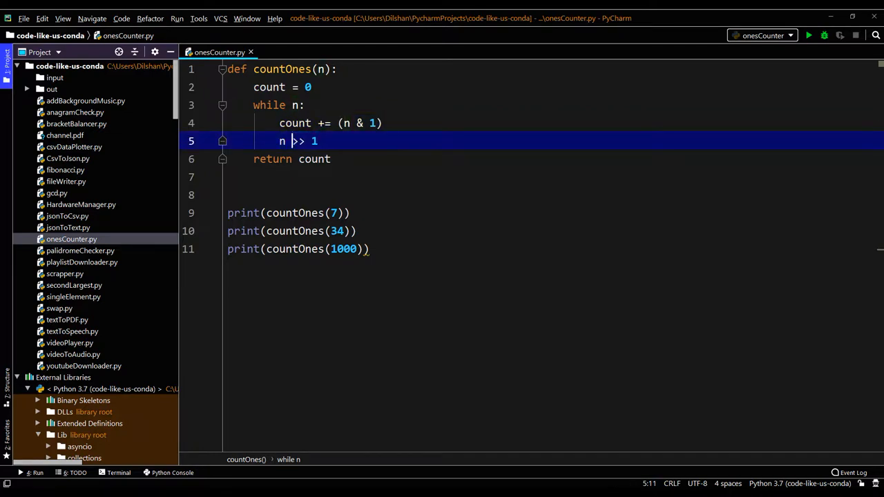
text(=)
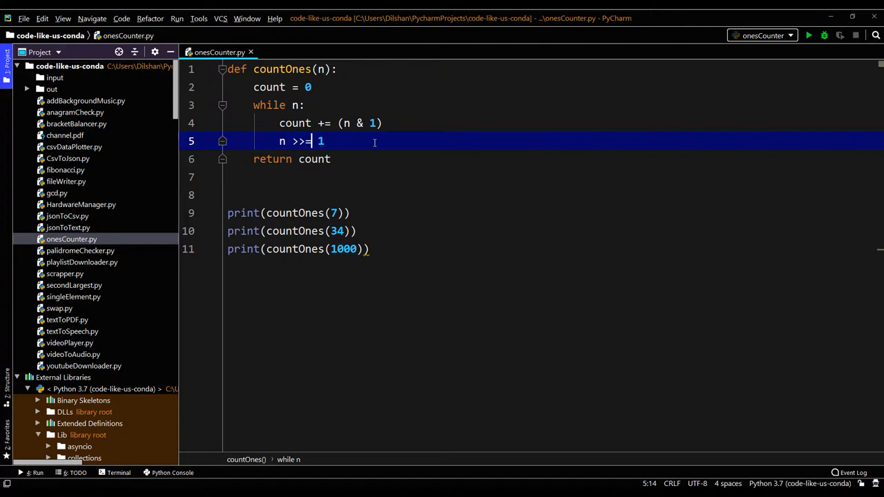
right_click(314, 159)
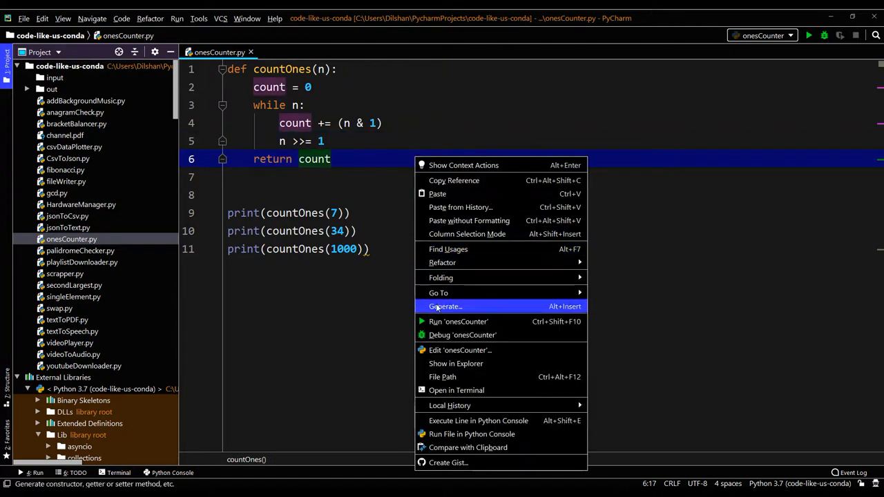
- Run onesCounter from the context menu, printing 3, 2 and 6
click(457, 321)
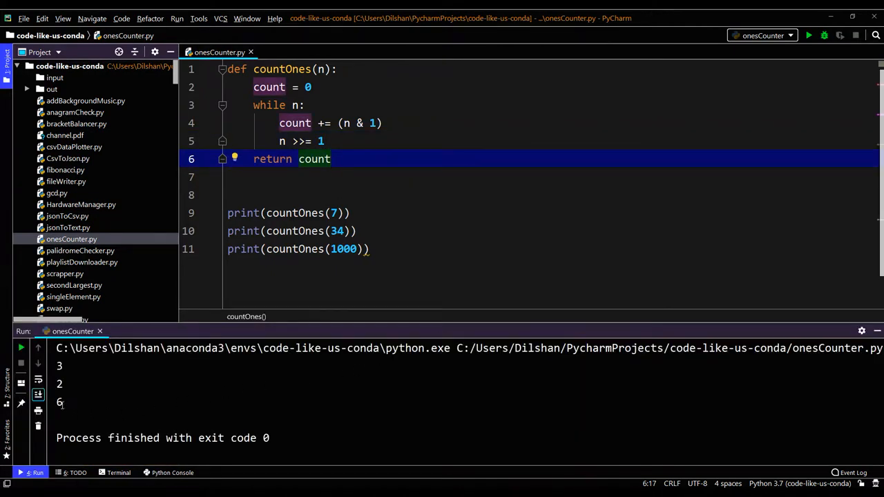
click(392, 177)
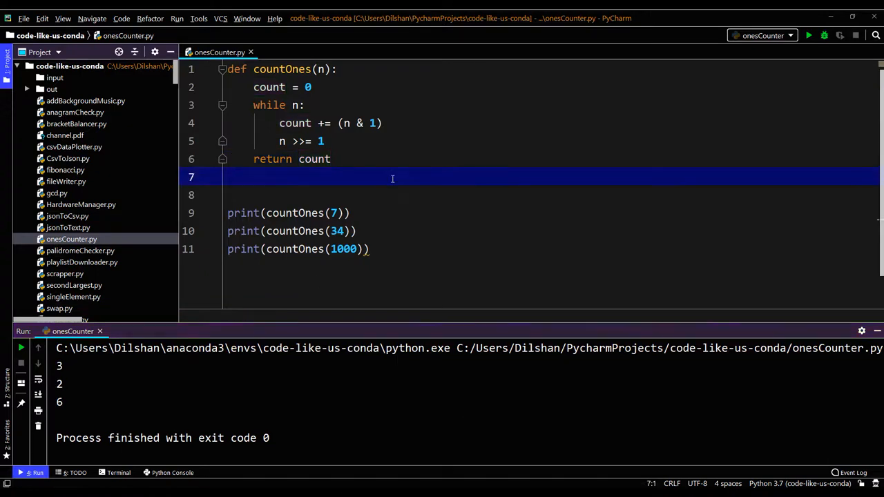